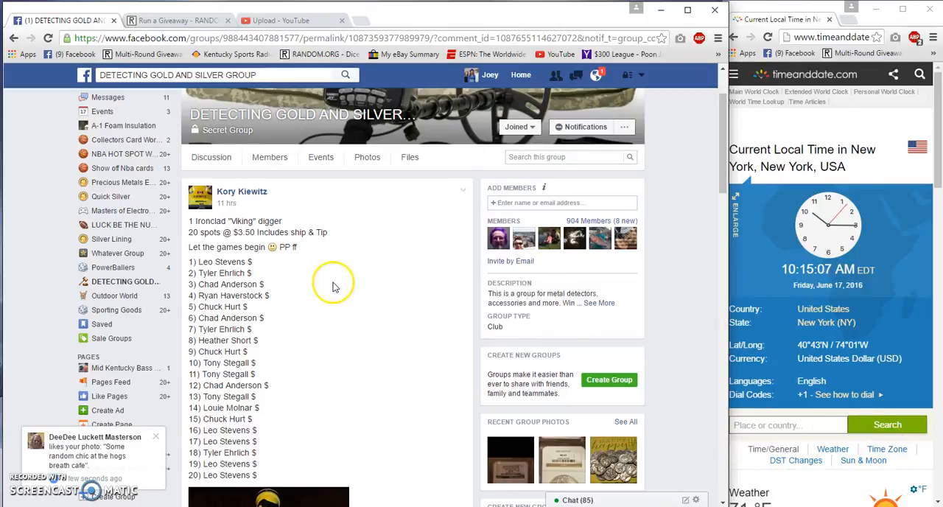
{"action": "mouse_move", "coordinate": [199, 261]}
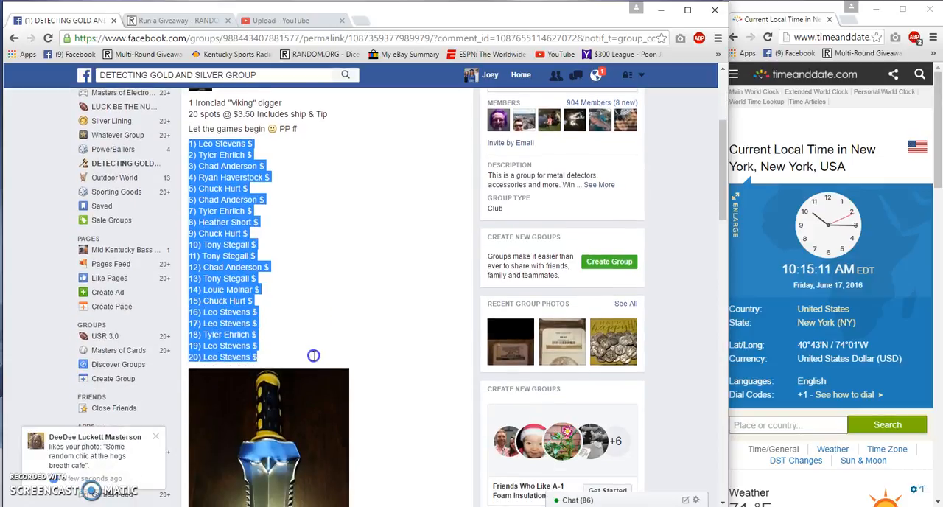
Scroll through the post's comments and close the open chat conversation.
{"action": "scroll", "scroll_direction": "down", "scroll_amount": 3}
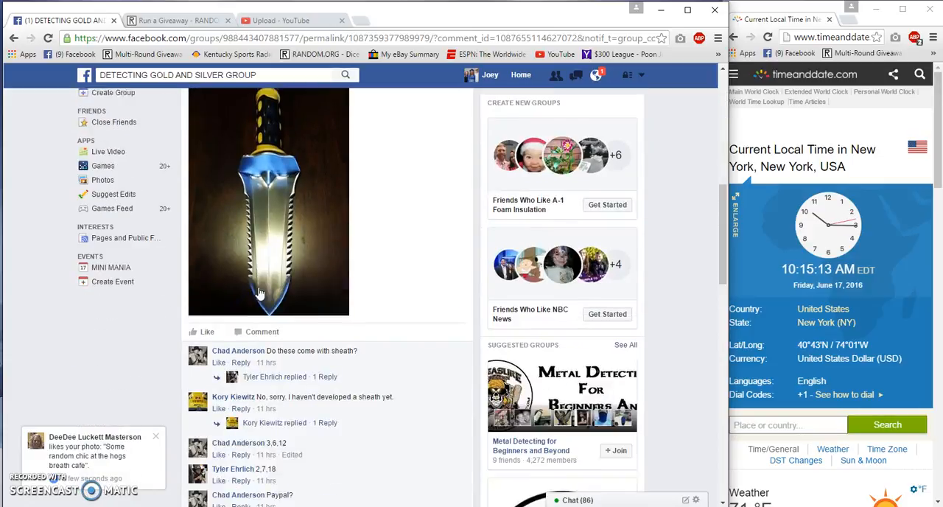
{"action": "scroll", "scroll_direction": "down", "scroll_amount": 3}
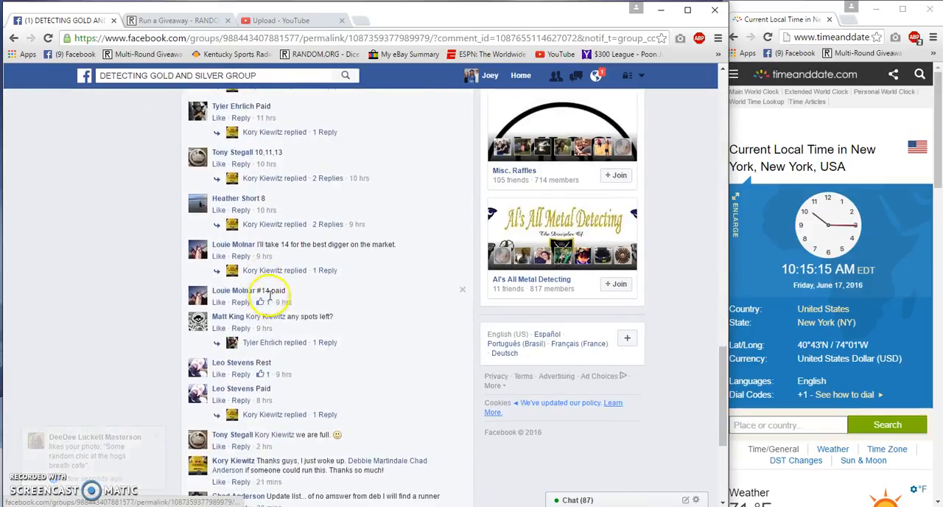
{"action": "scroll", "scroll_direction": "down", "scroll_amount": 3}
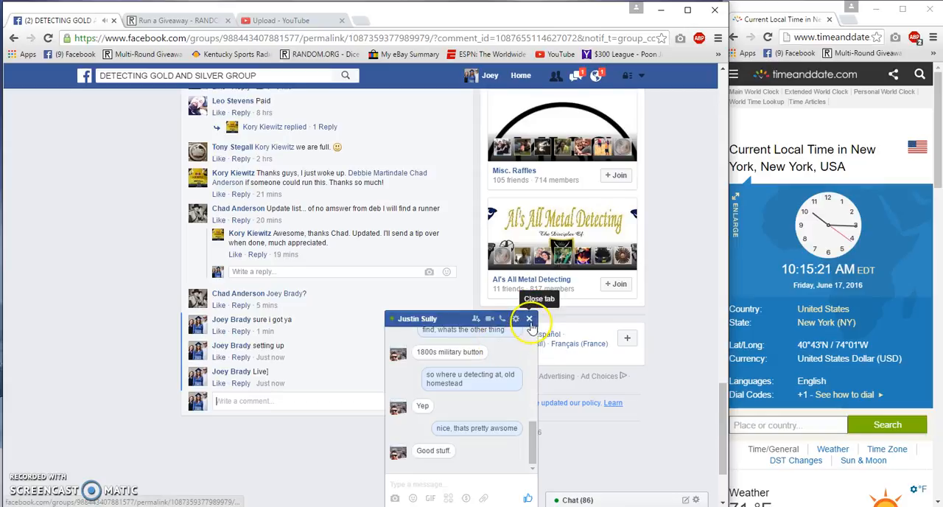
{"action": "left_click", "coordinate": [527, 319]}
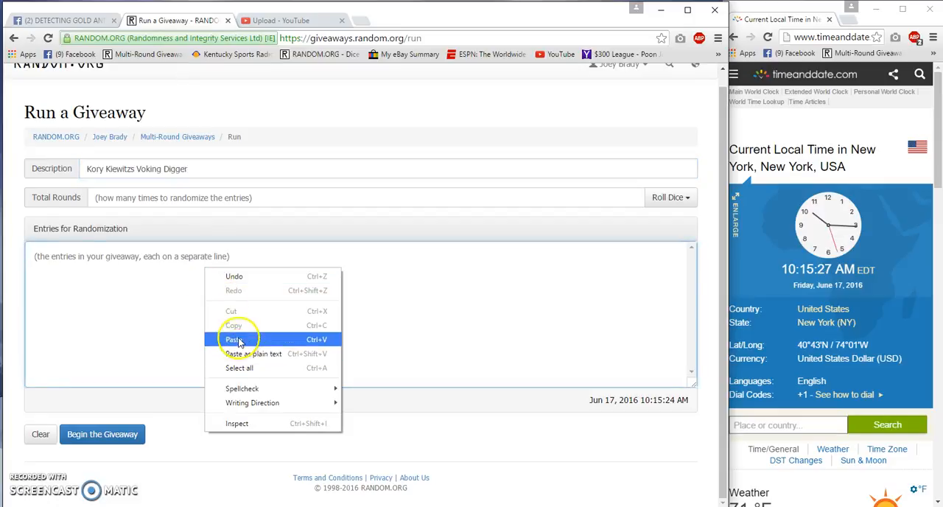
Paste the 20 entries, roll 3d6 to set 10 rounds, and begin the giveaway.
{"action": "left_click", "coordinate": [234, 339]}
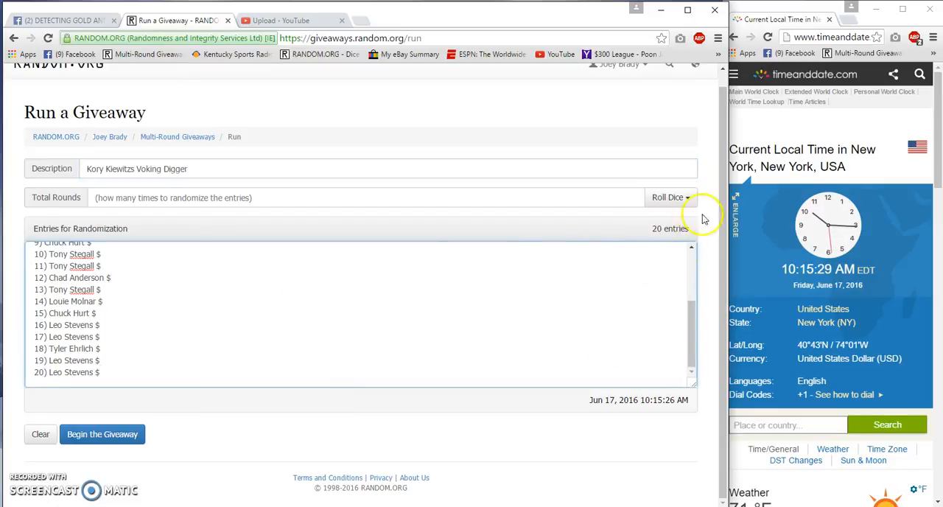
{"action": "left_click", "coordinate": [669, 197]}
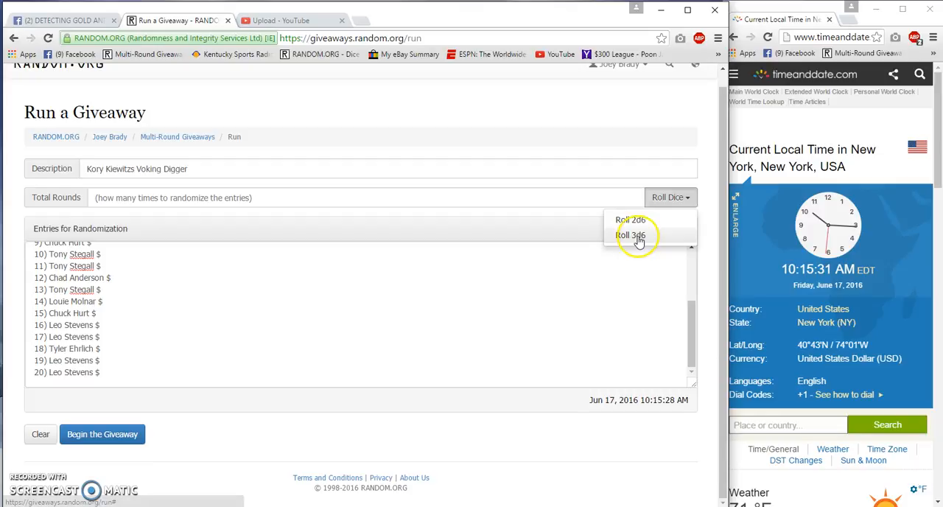
{"action": "left_click", "coordinate": [632, 235]}
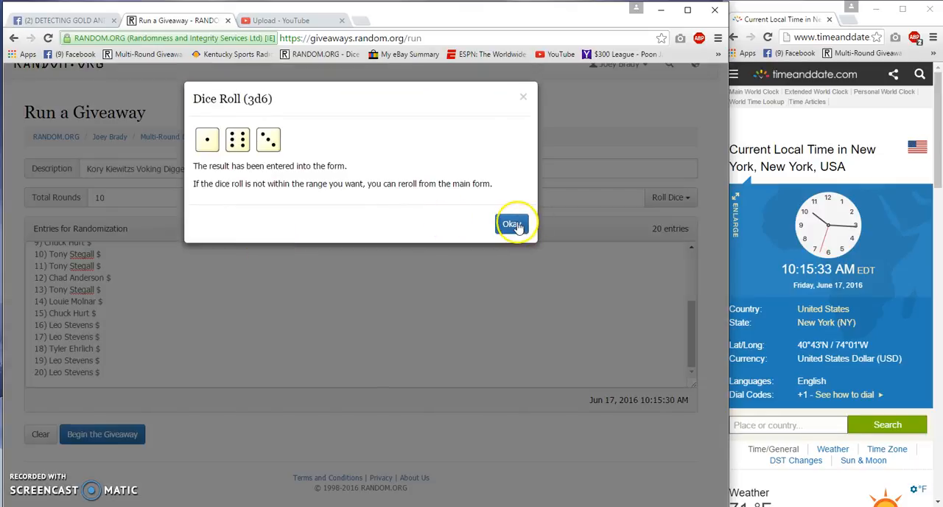
{"action": "left_click", "coordinate": [512, 223]}
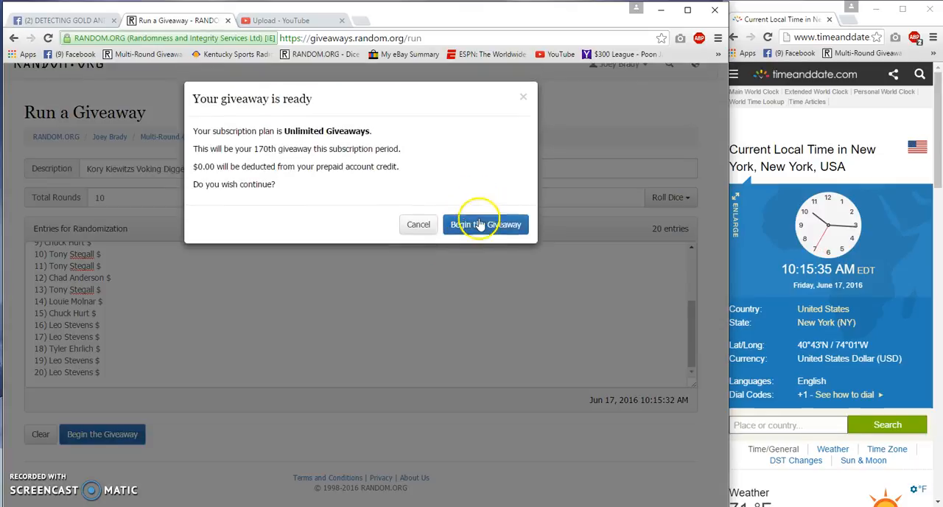
{"action": "left_click", "coordinate": [485, 223]}
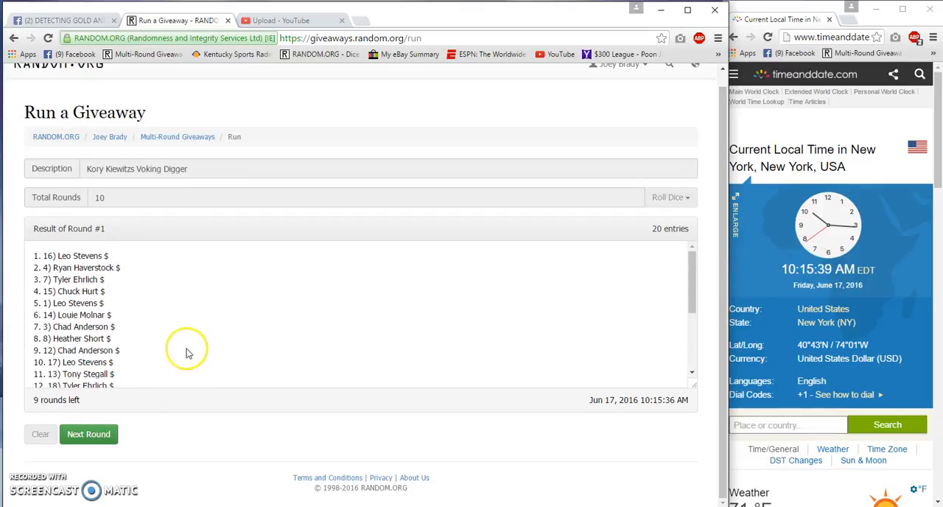
Run five more randomization rounds, reaching round 8 of 10.
{"action": "left_click", "coordinate": [88, 434]}
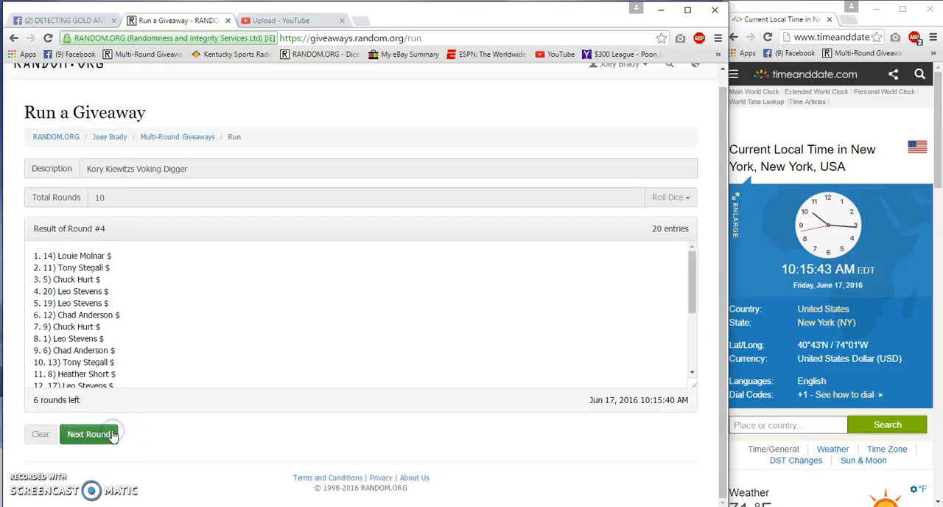
{"action": "left_click", "coordinate": [88, 434]}
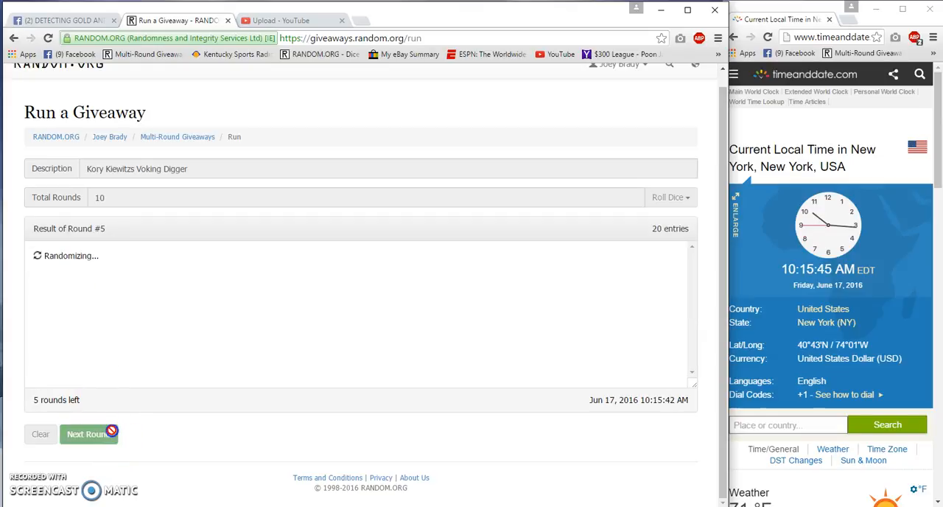
{"action": "left_click", "coordinate": [88, 434]}
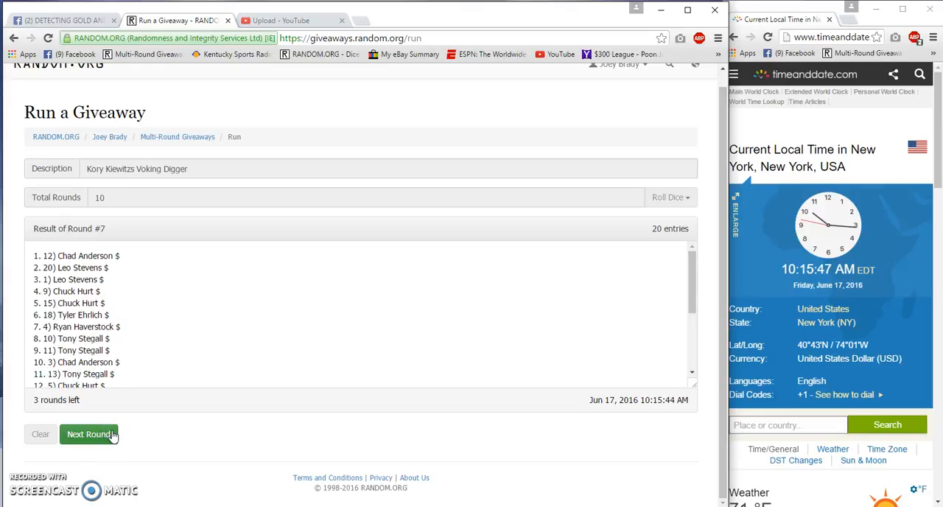
{"action": "left_click", "coordinate": [87, 434]}
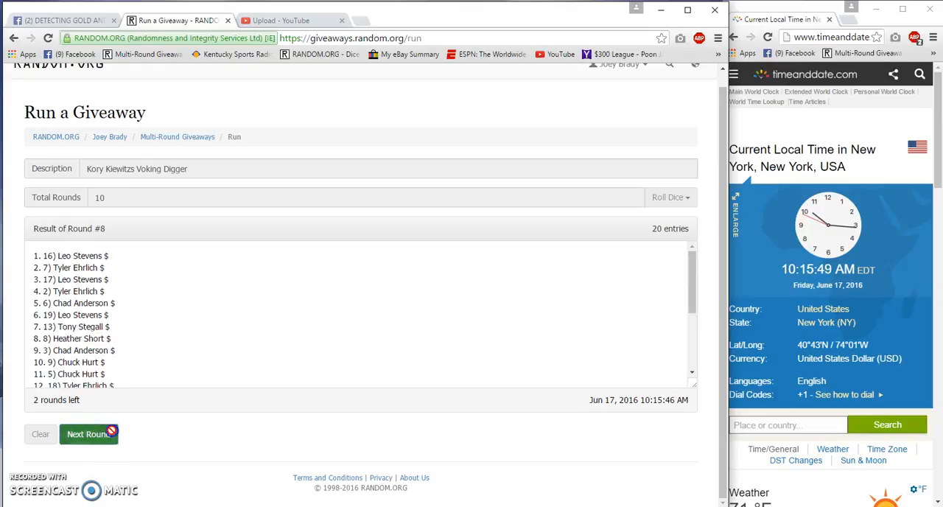
{"action": "left_click", "coordinate": [88, 434]}
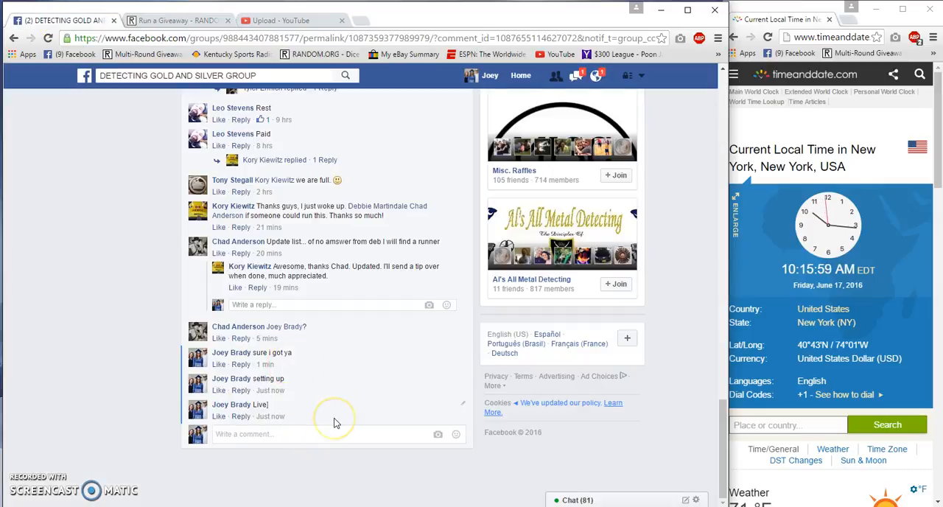
Post the comment 'Good Luck Final Roll' on the giveaway thread.
{"action": "type", "text": "Good Luck"}
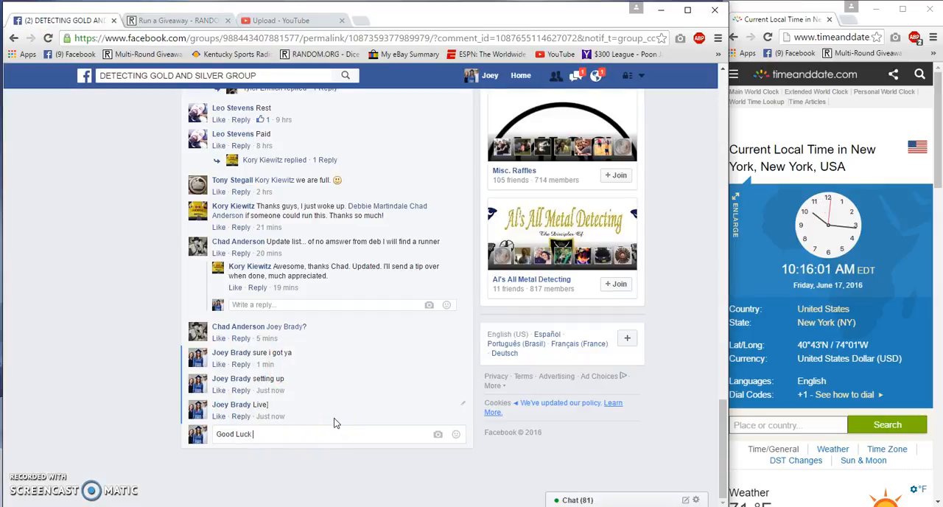
{"action": "type", "text": "Final Roll"}
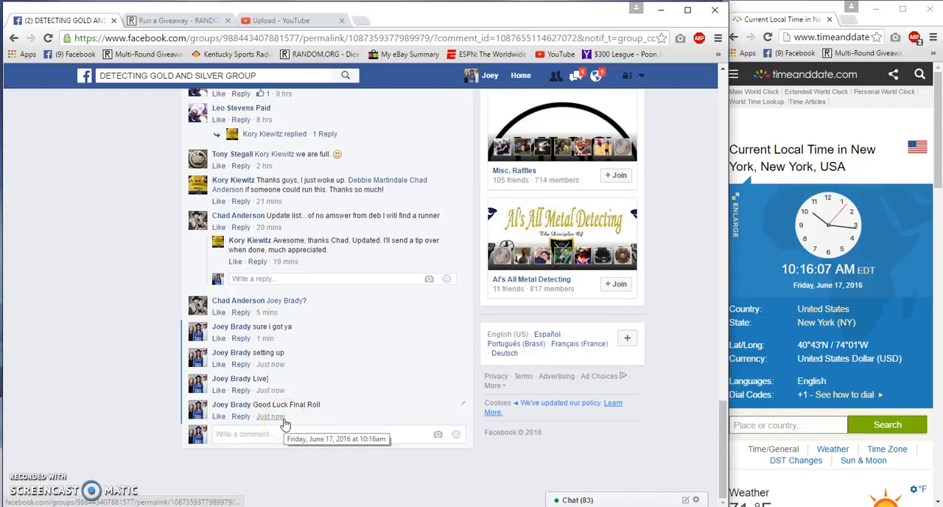
{"action": "left_click", "coordinate": [177, 18]}
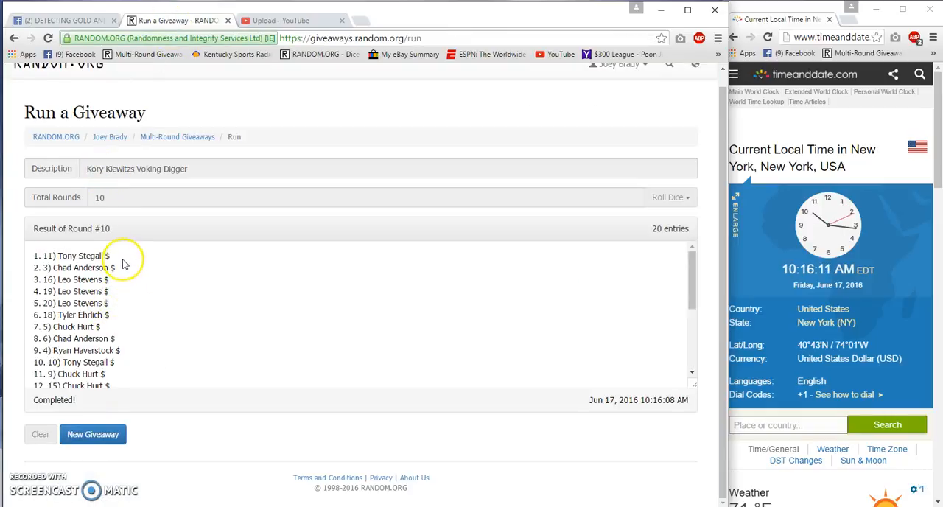
Open the giveaway's verification page, then start a Facebook results comment beginning 'Do'.
{"action": "right_click", "coordinate": [70, 256]}
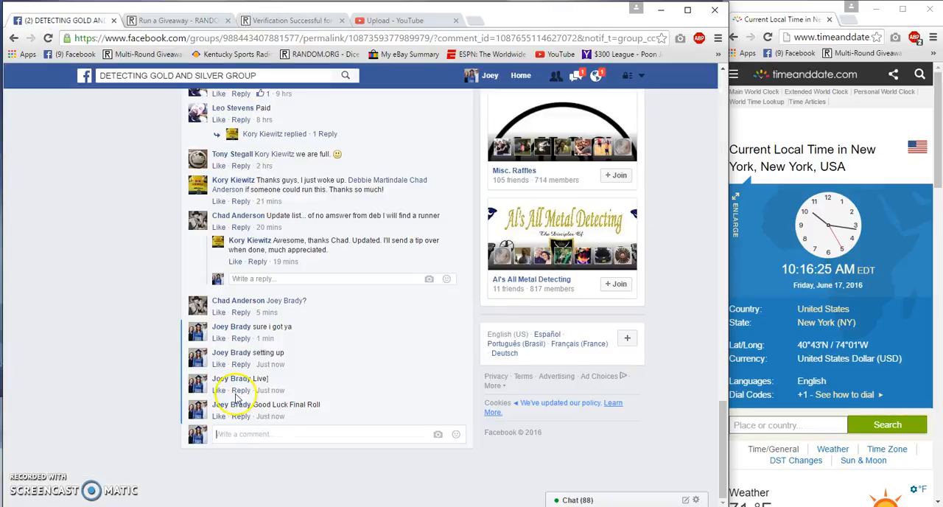
{"action": "type", "text": "Do"}
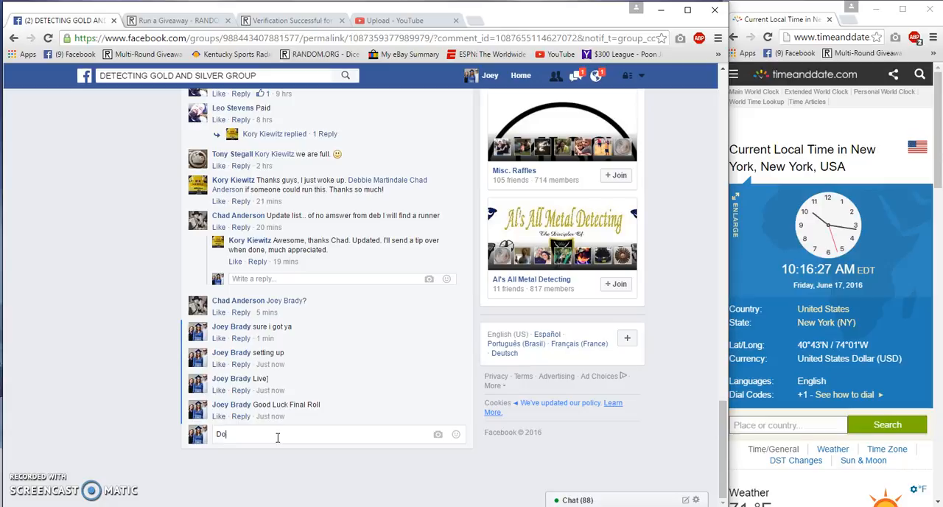